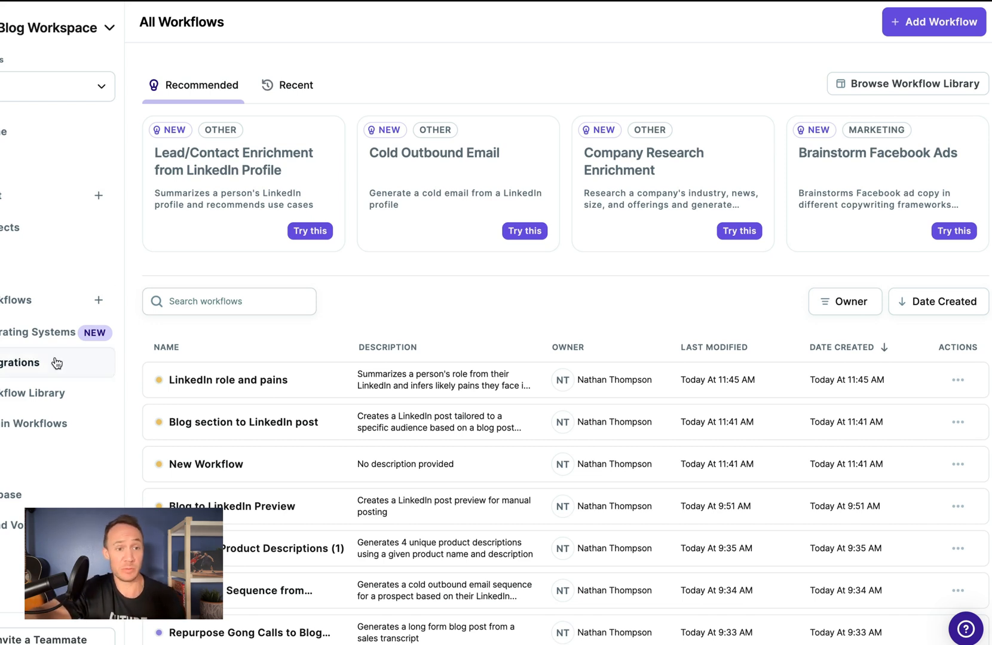
Open the Workflow Library's Marketing category and scroll to the URL to Ad Copy template.
click(33, 394)
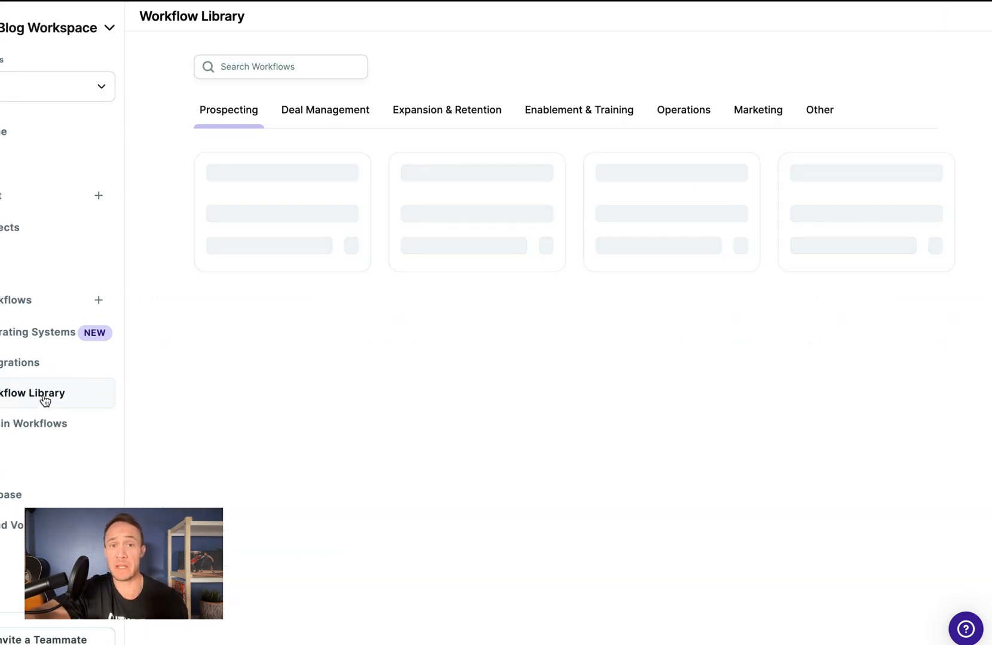
click(757, 109)
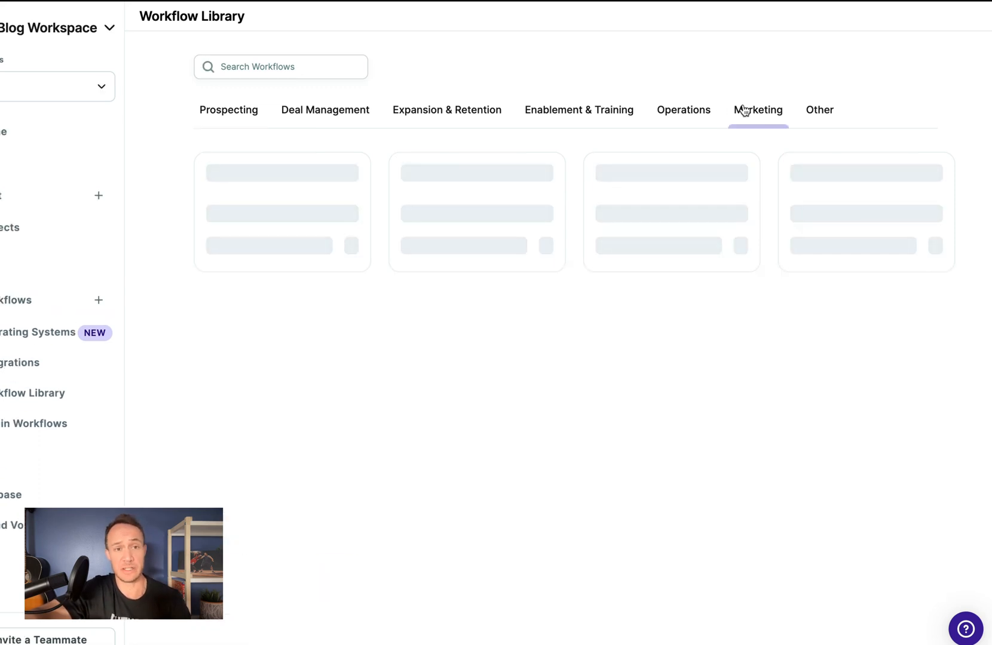
click(757, 109)
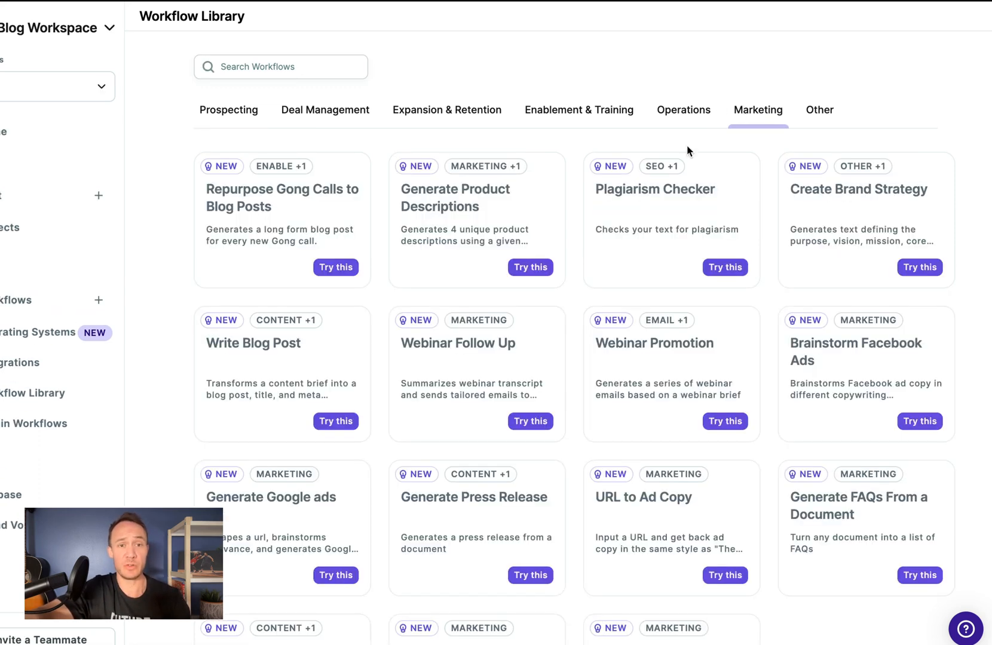
scroll(down, 3)
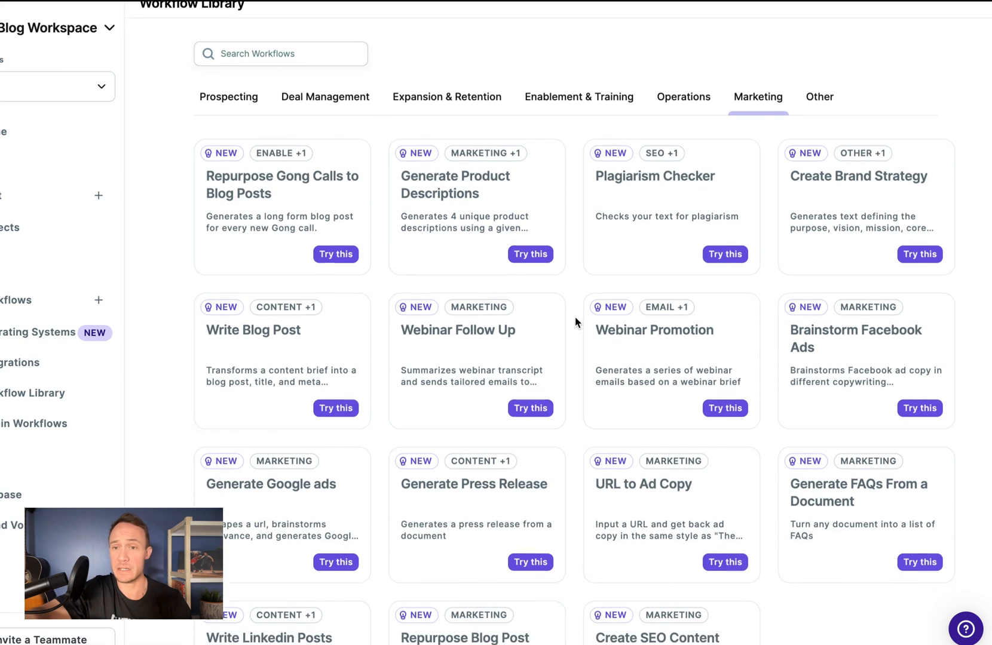
scroll(down, 3)
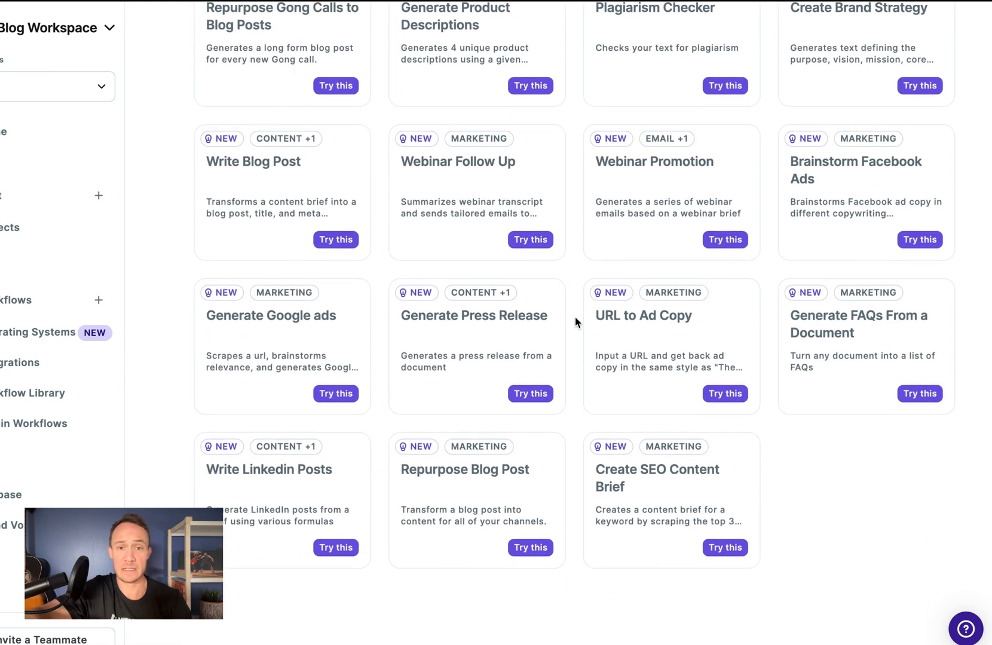
scroll(down, 3)
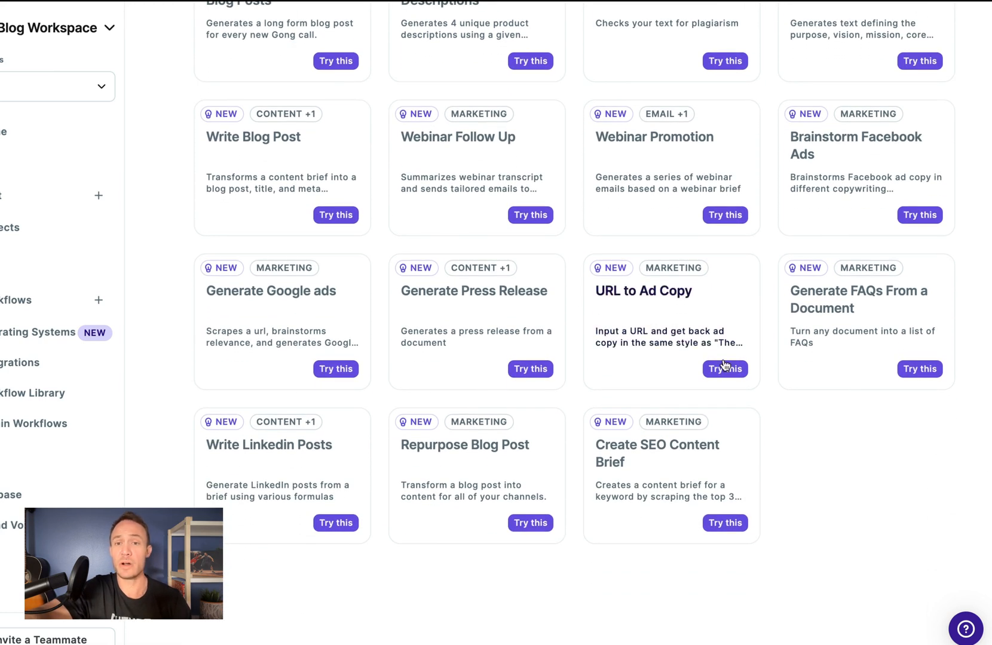
click(723, 368)
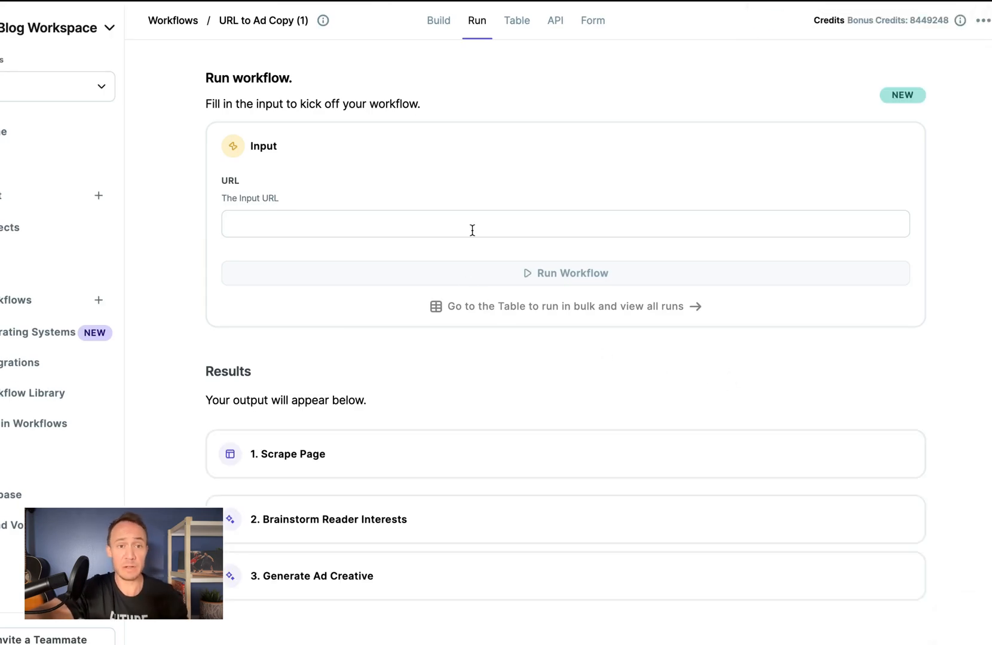
text(www.)
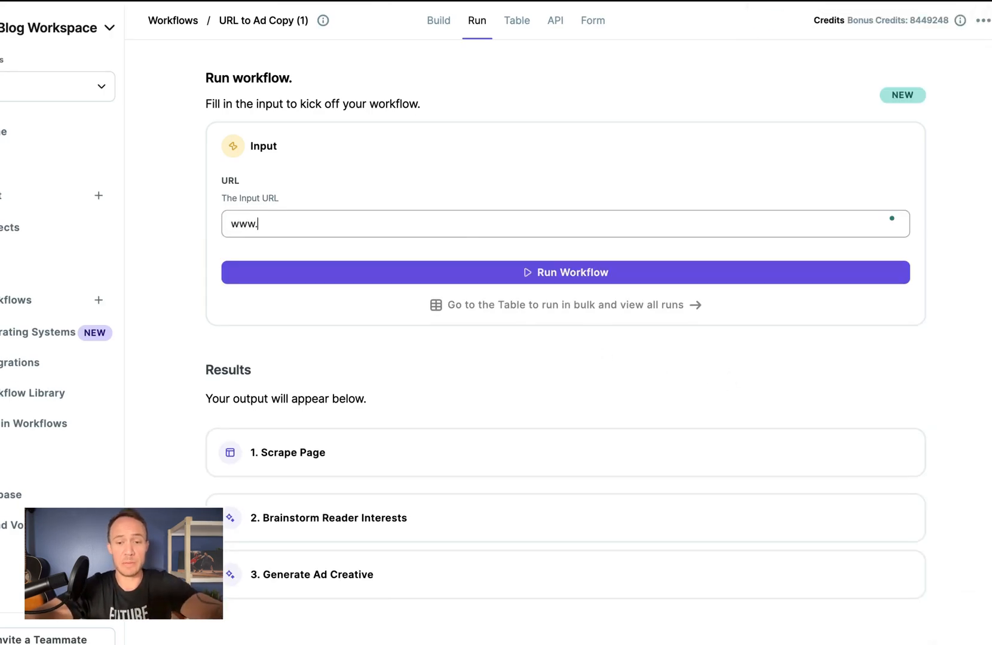
text(copy.ai/blog/gtm-ai)
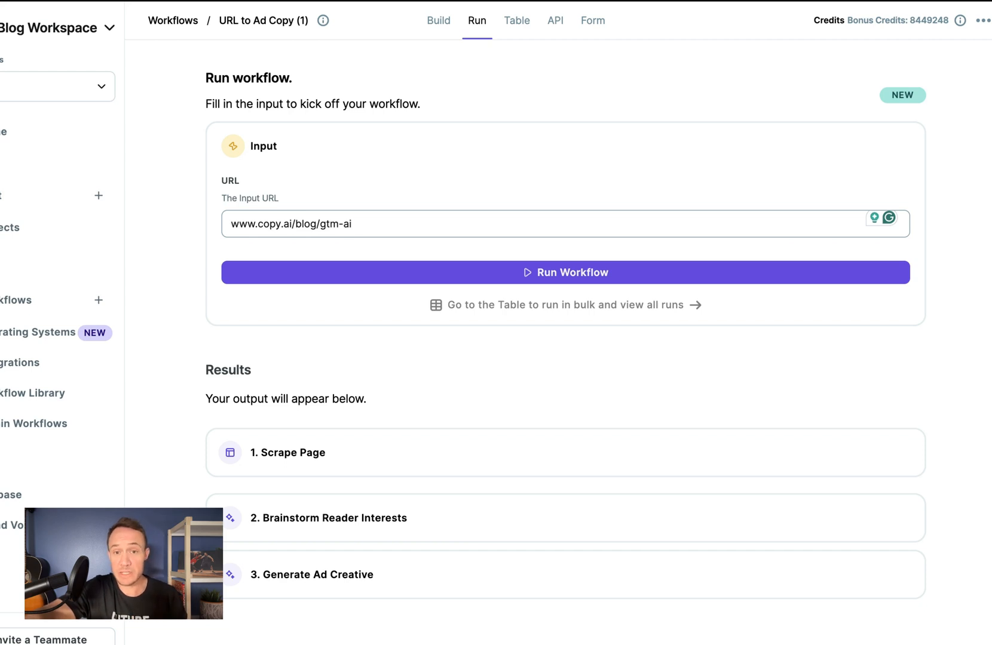
mouse_move(427, 226)
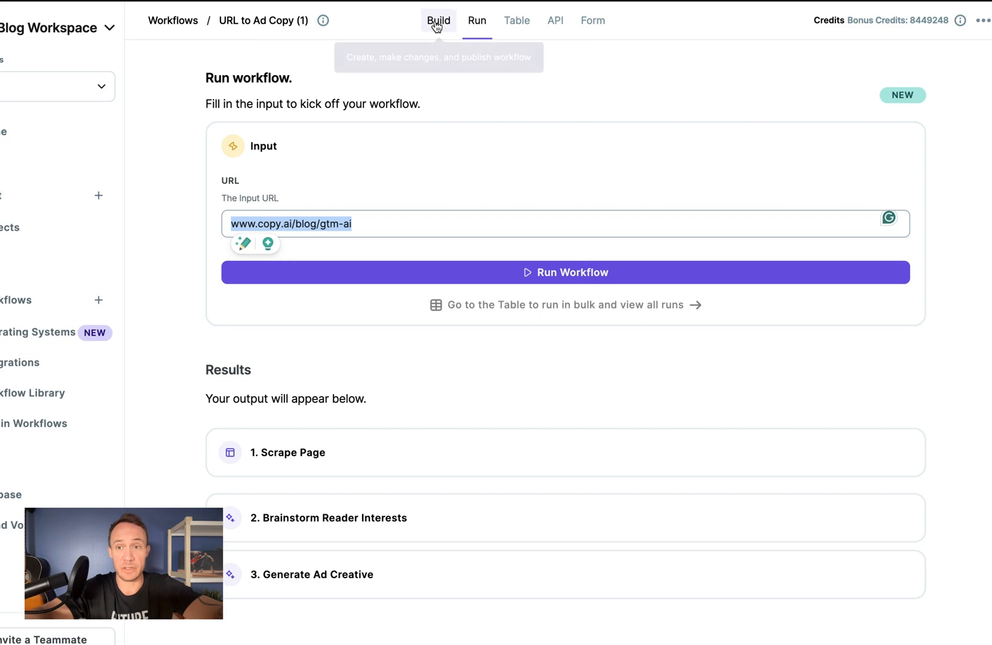
click(438, 20)
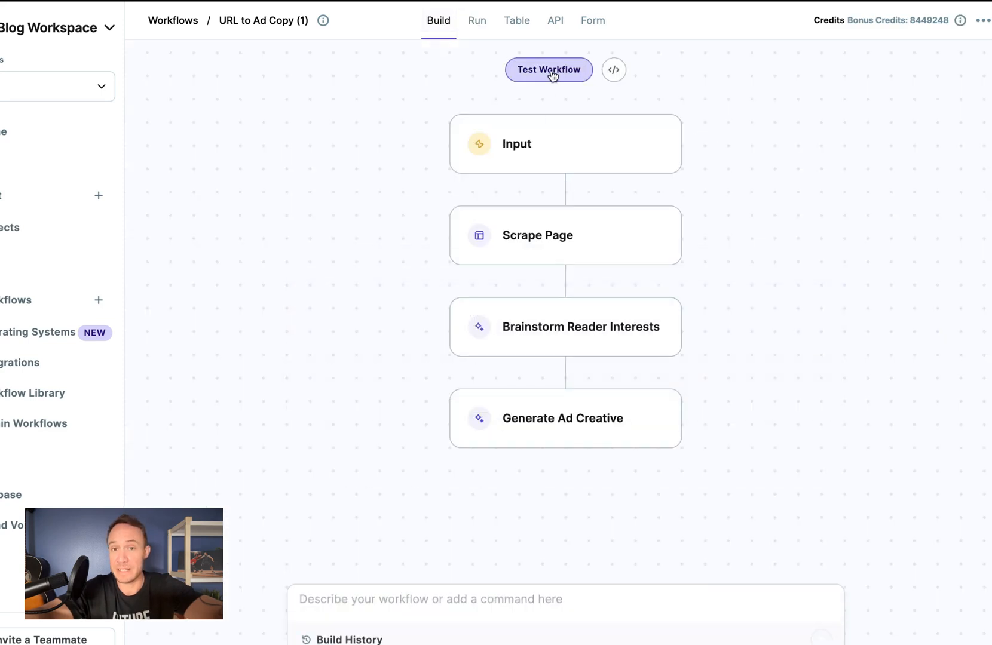
click(548, 70)
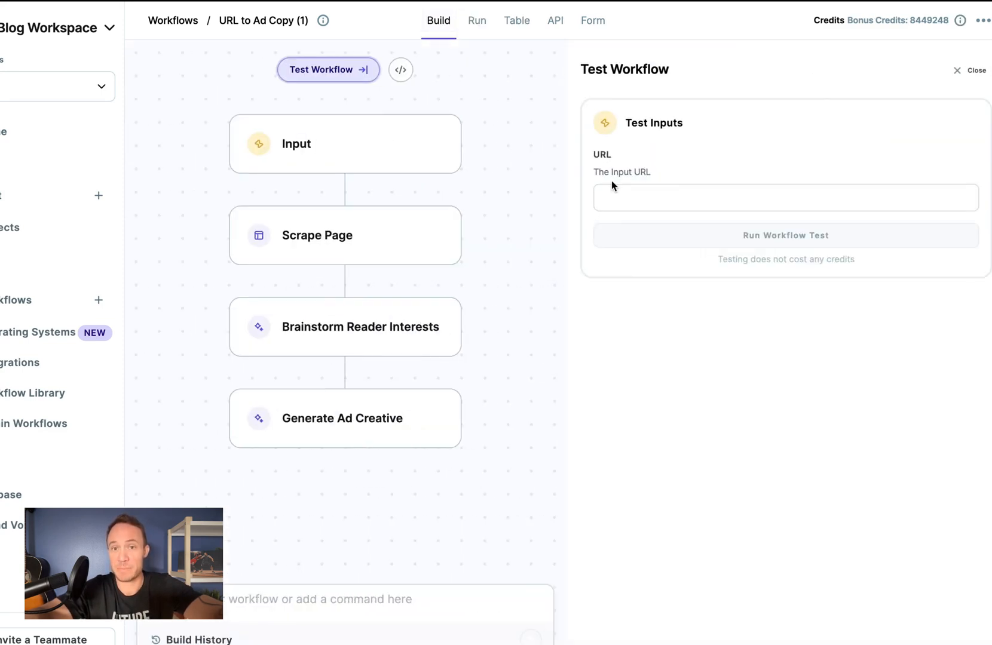
text(www.copy.ai/blog/gtm-ai)
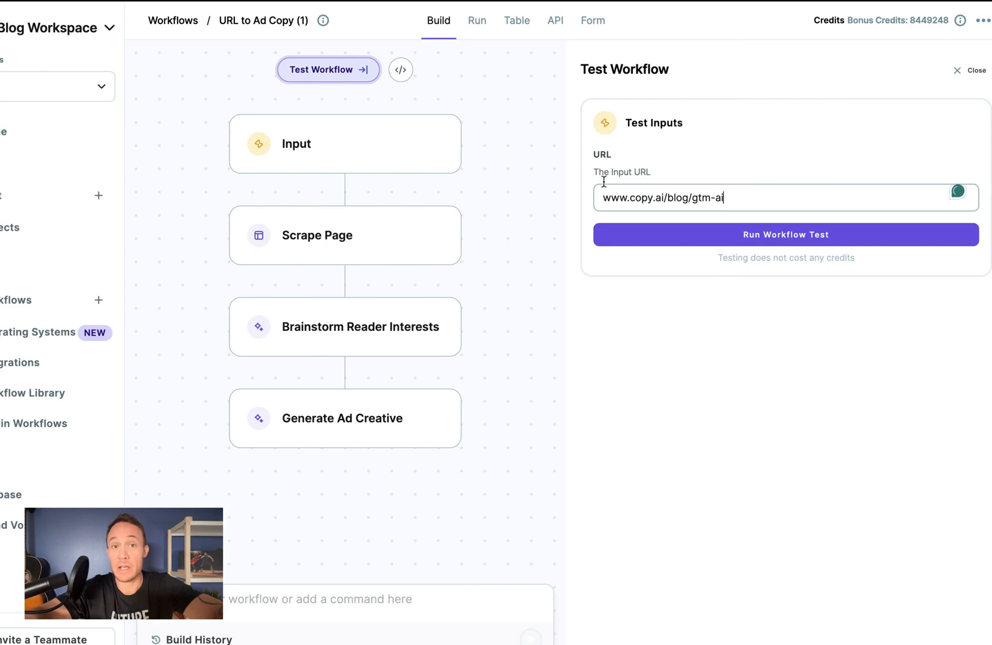
click(477, 20)
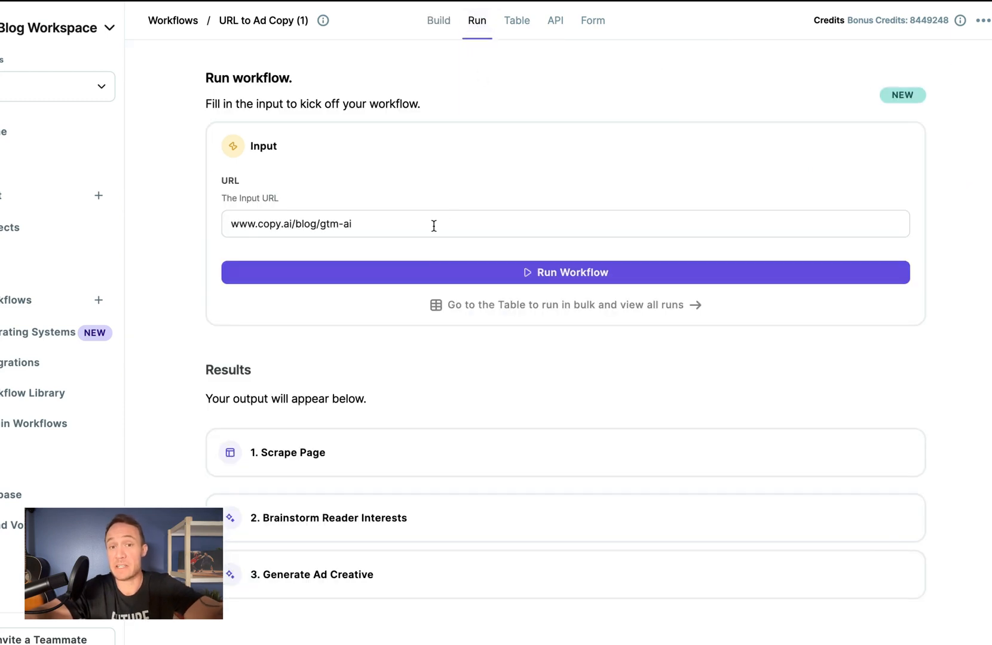
mouse_move(433, 204)
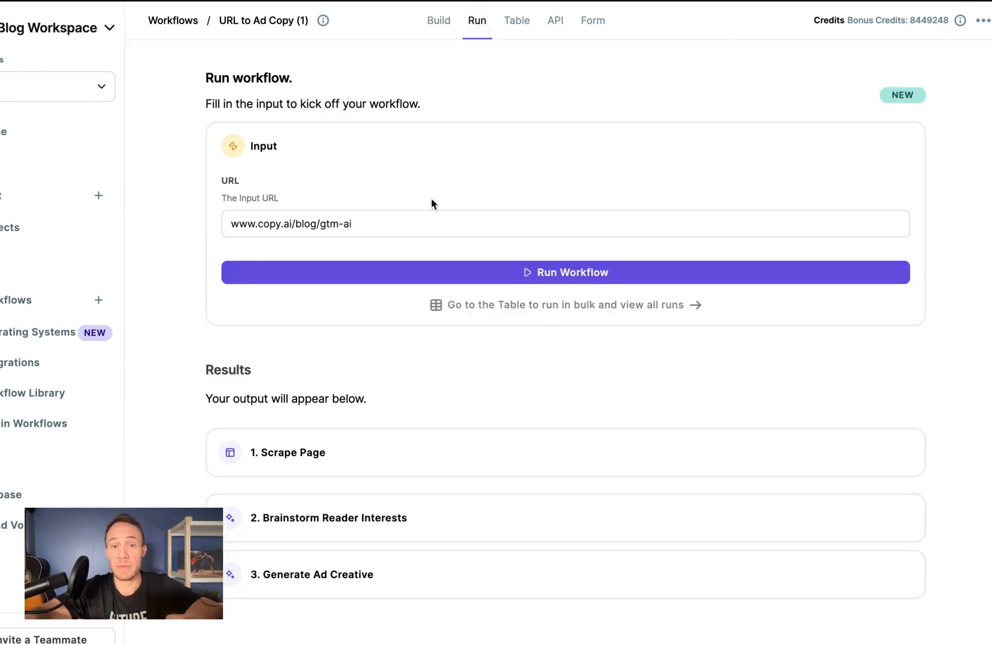
mouse_move(517, 20)
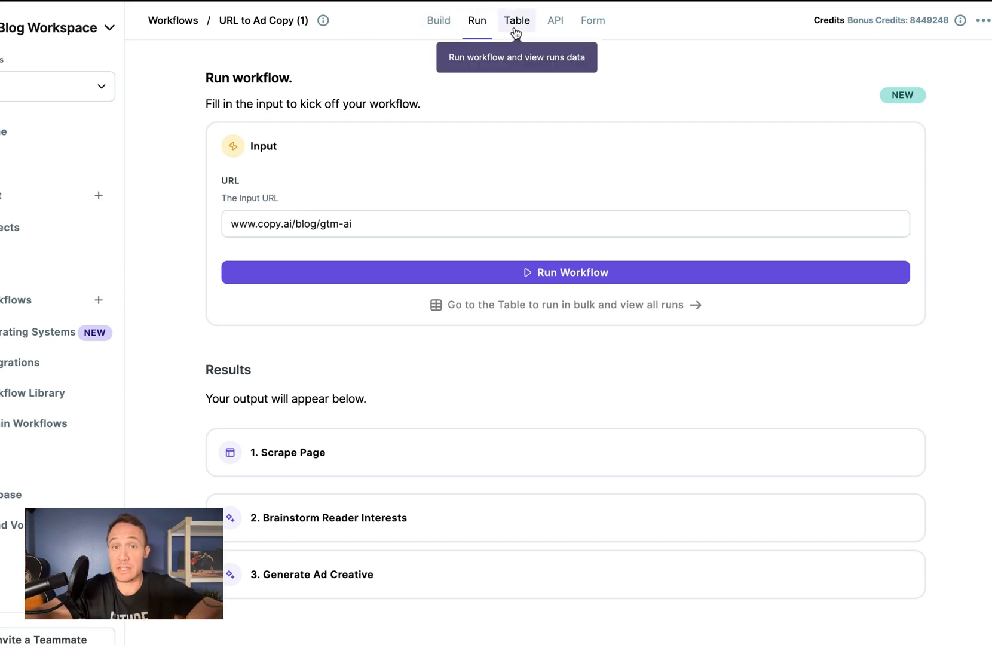
mouse_move(438, 20)
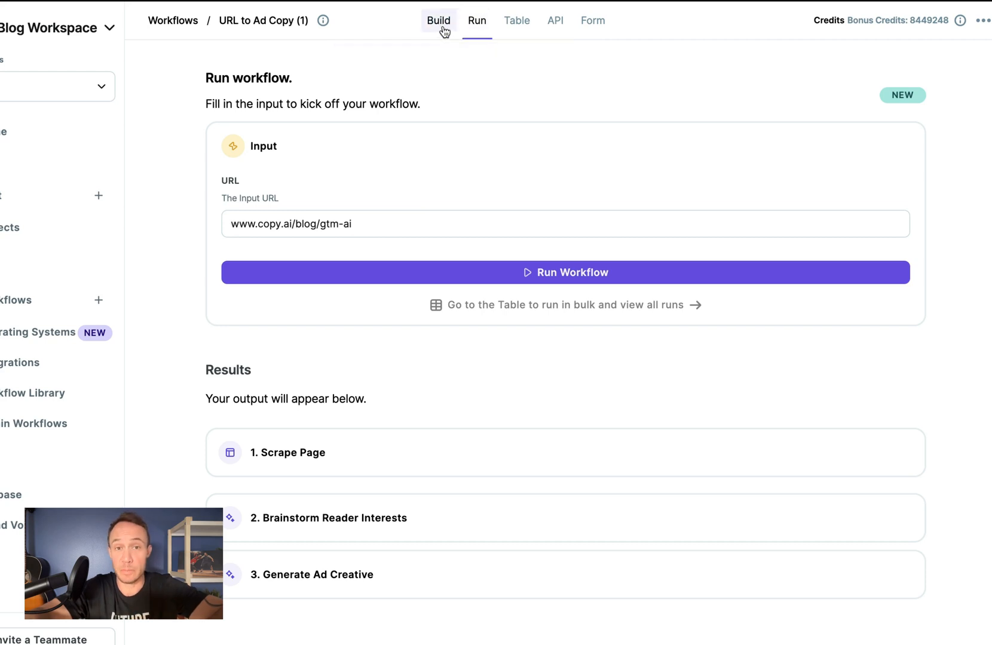
click(438, 21)
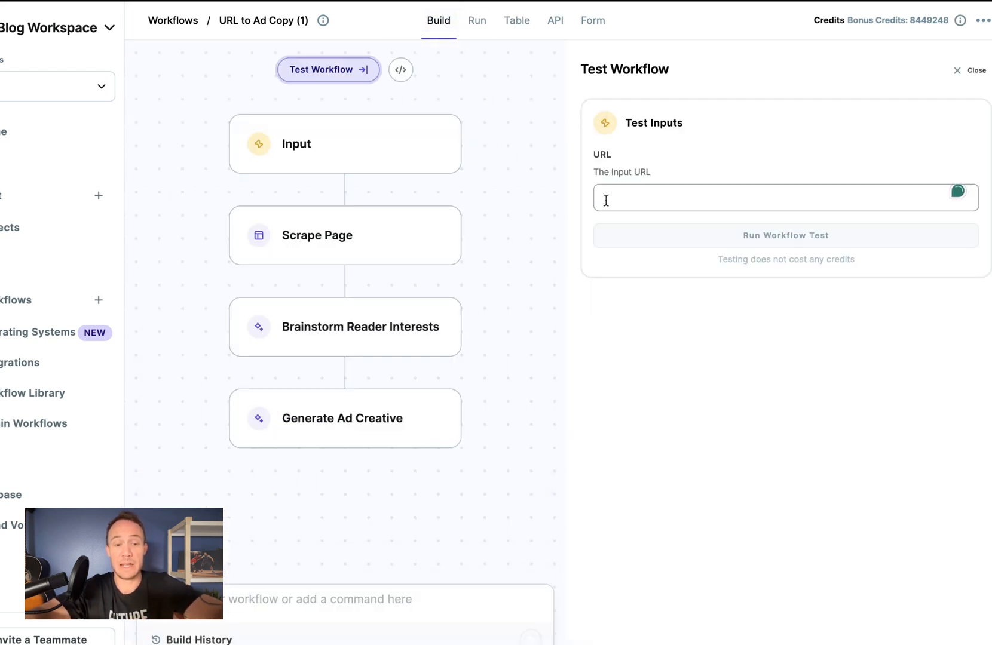
text(www.copy.ai/blog/gtm-ai)
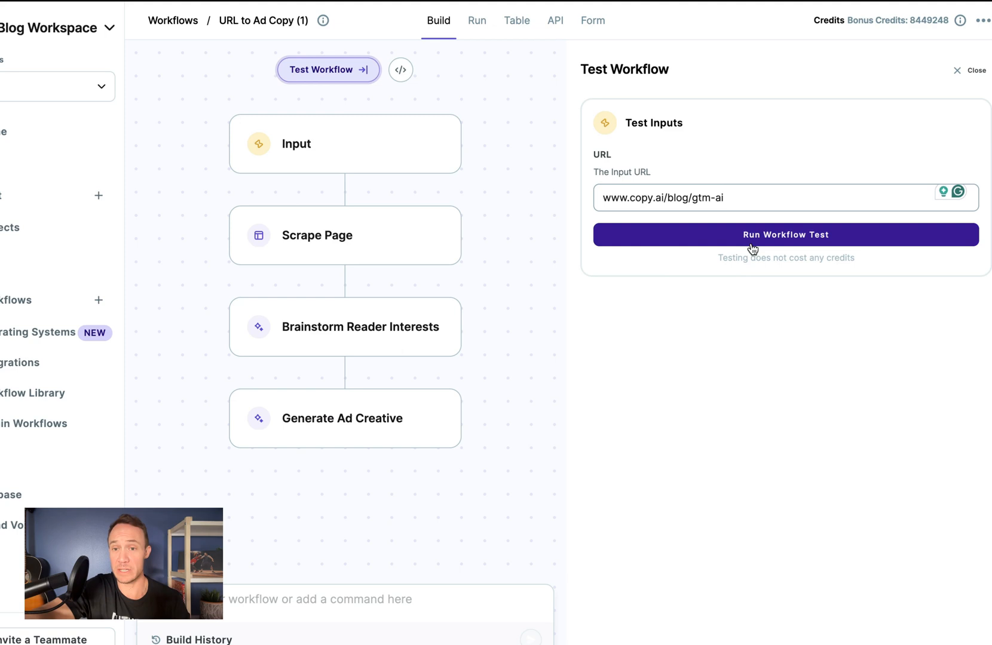
click(786, 235)
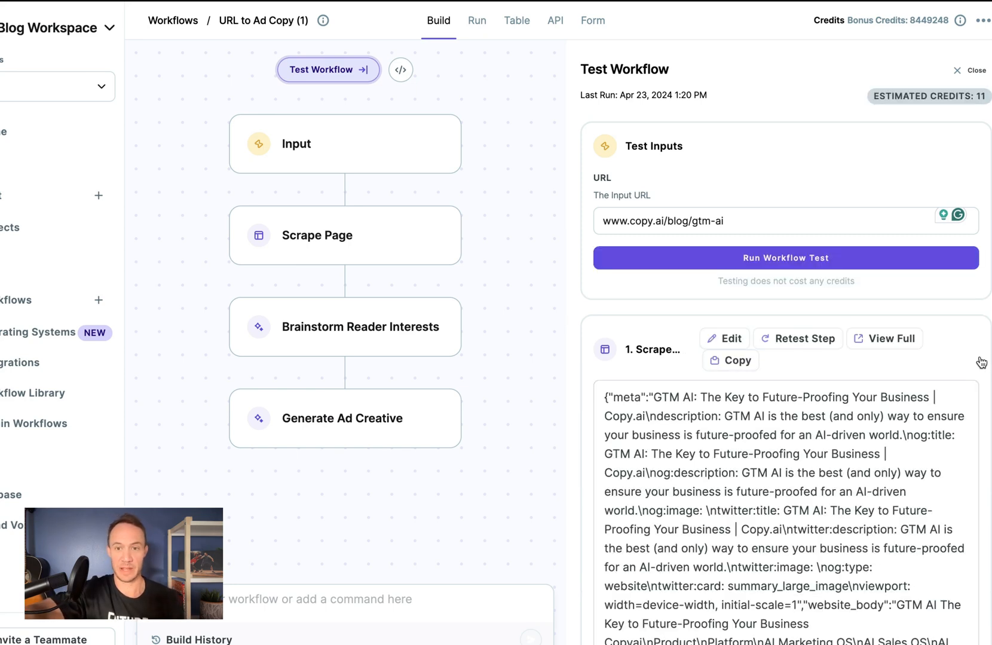
Scroll through the Scrape Page, Brainstorm Reader Interests and Generate Ad Creative outputs.
scroll(down, 3)
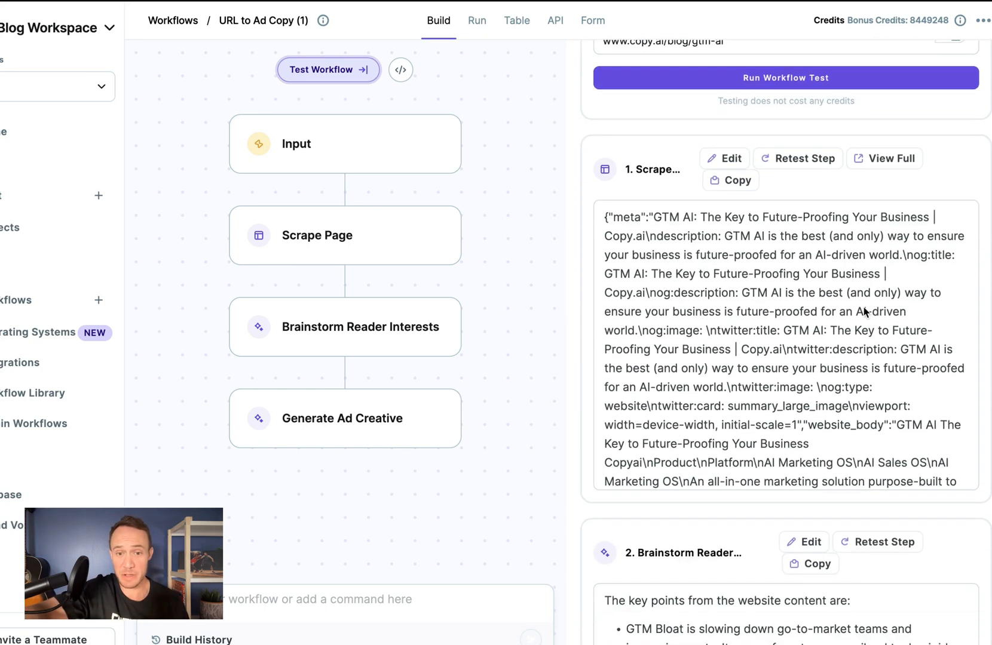
scroll(down, 3)
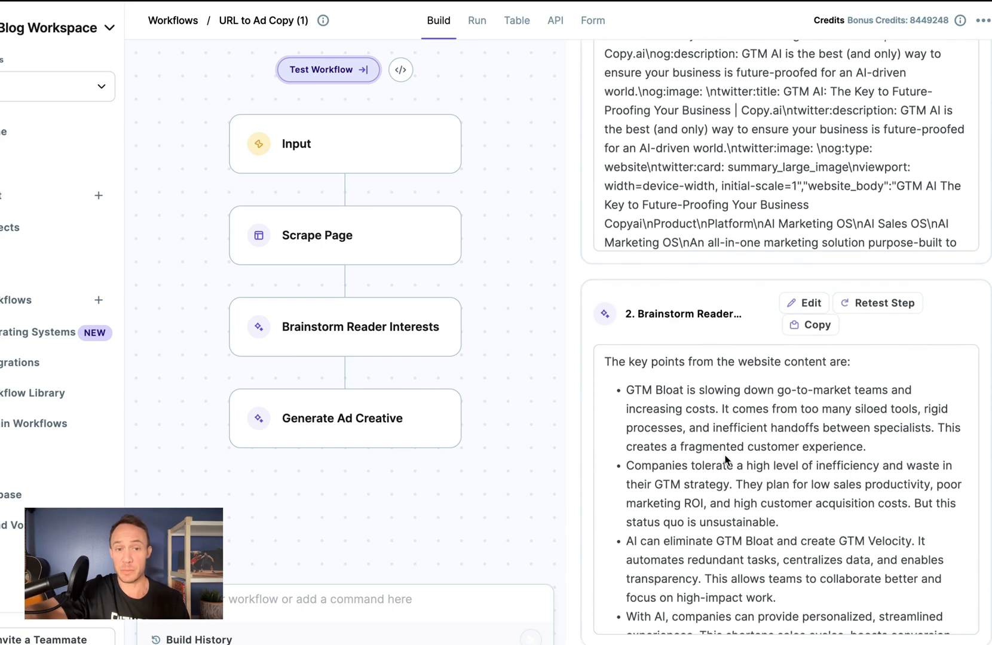
scroll(down, 3)
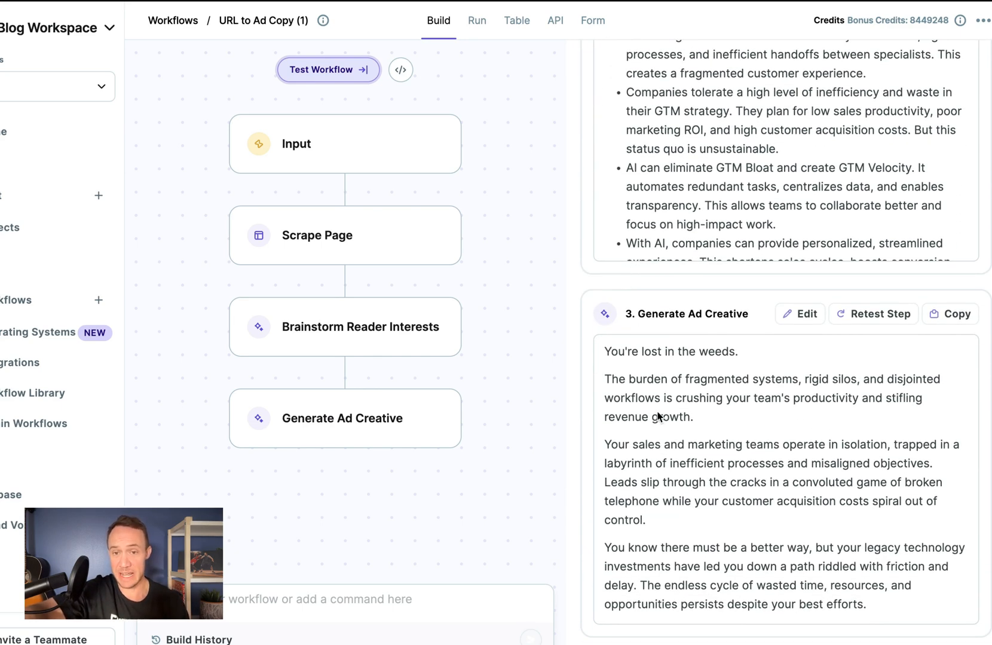
scroll(down, 3)
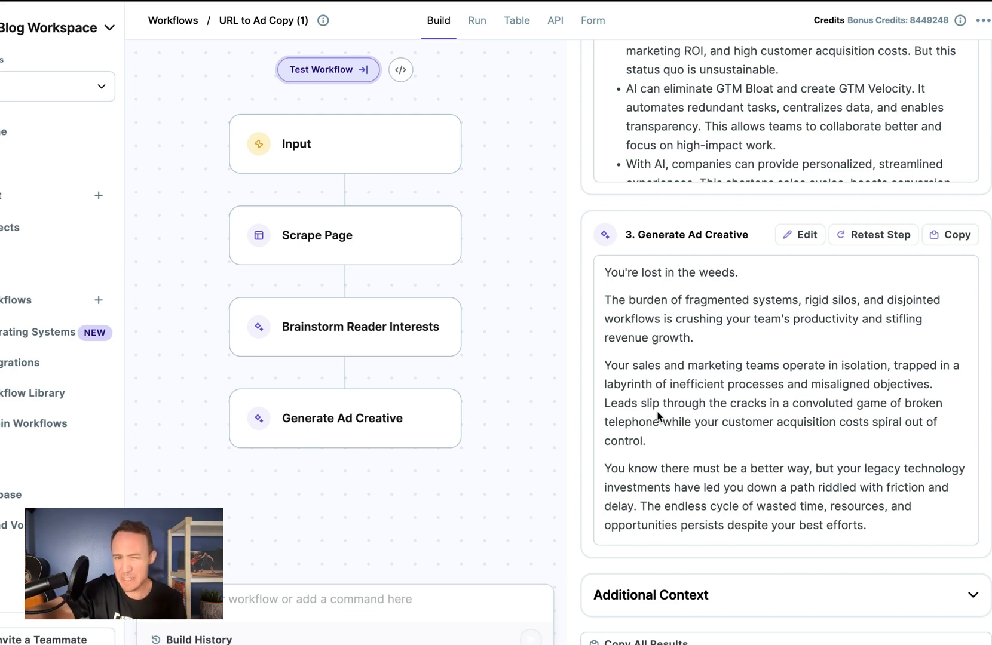
mouse_move(565, 455)
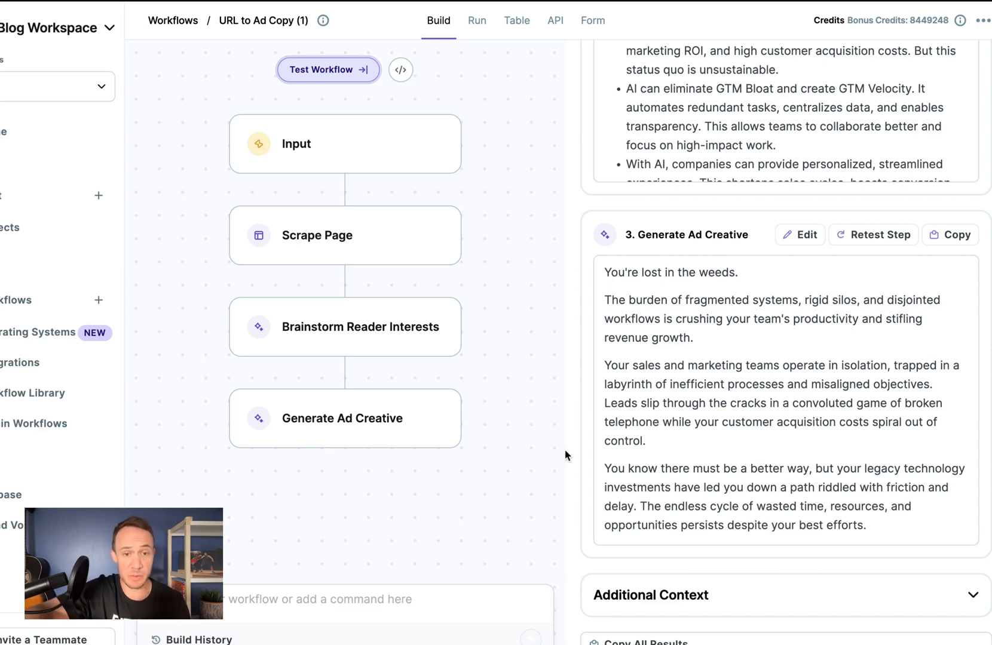
click(345, 418)
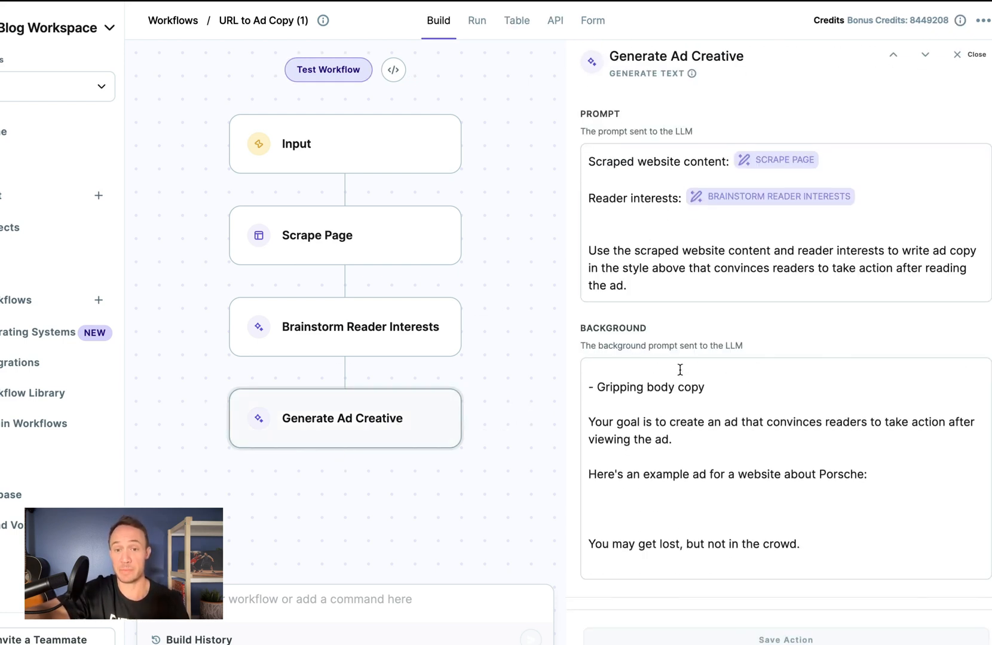
scroll(down, 3)
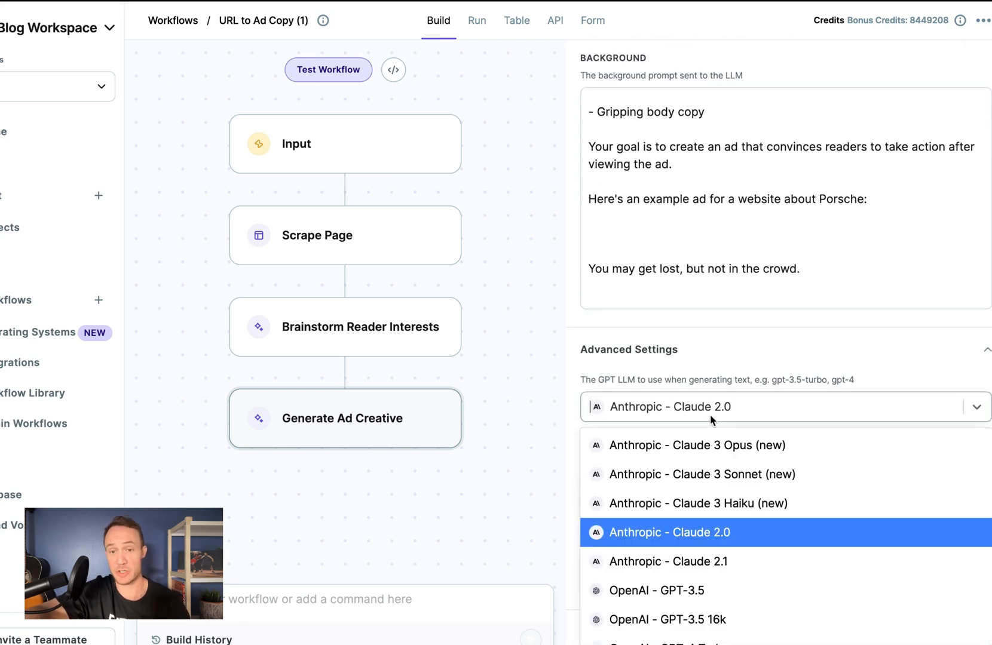
click(701, 474)
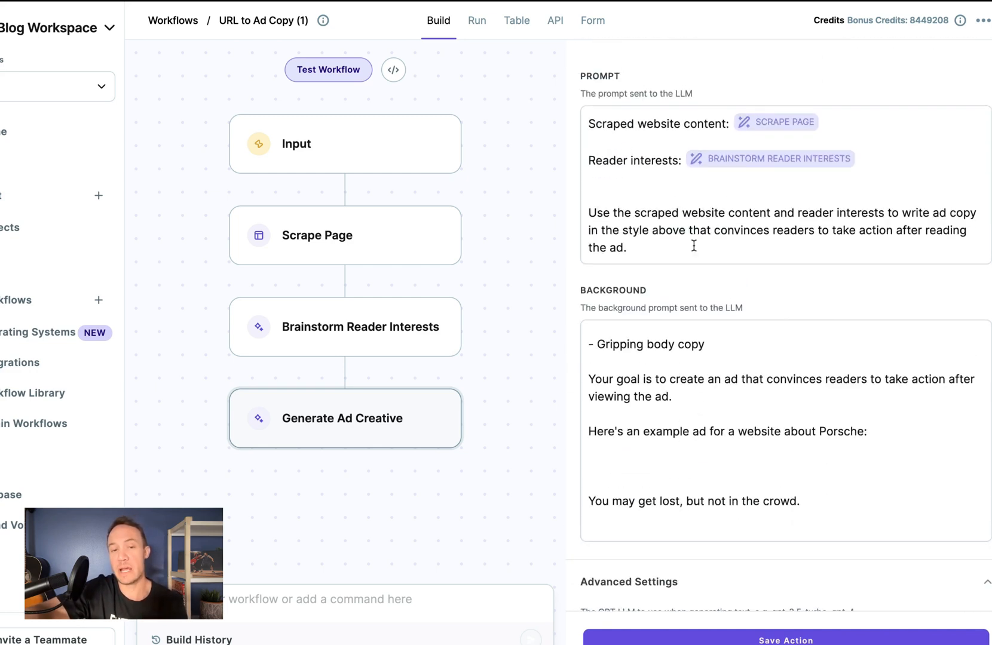
mouse_move(679, 271)
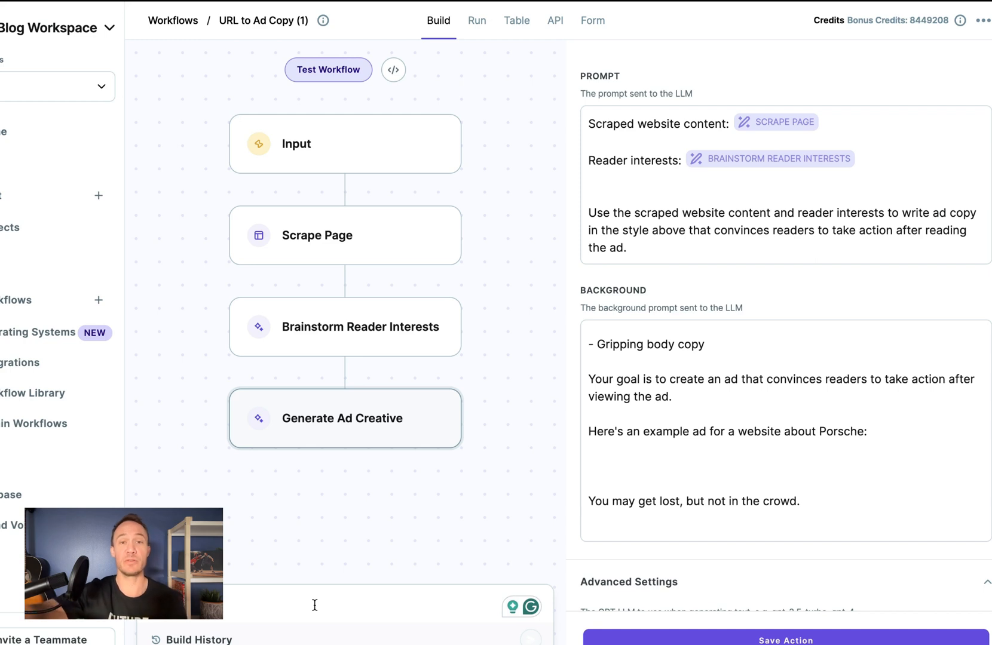
mouse_move(438, 20)
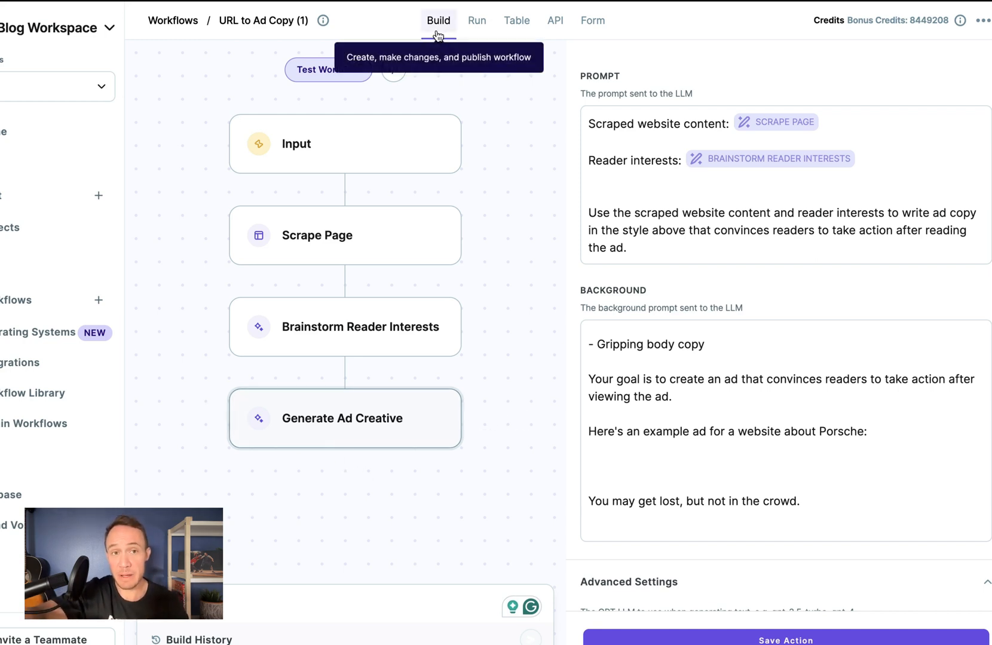
click(327, 69)
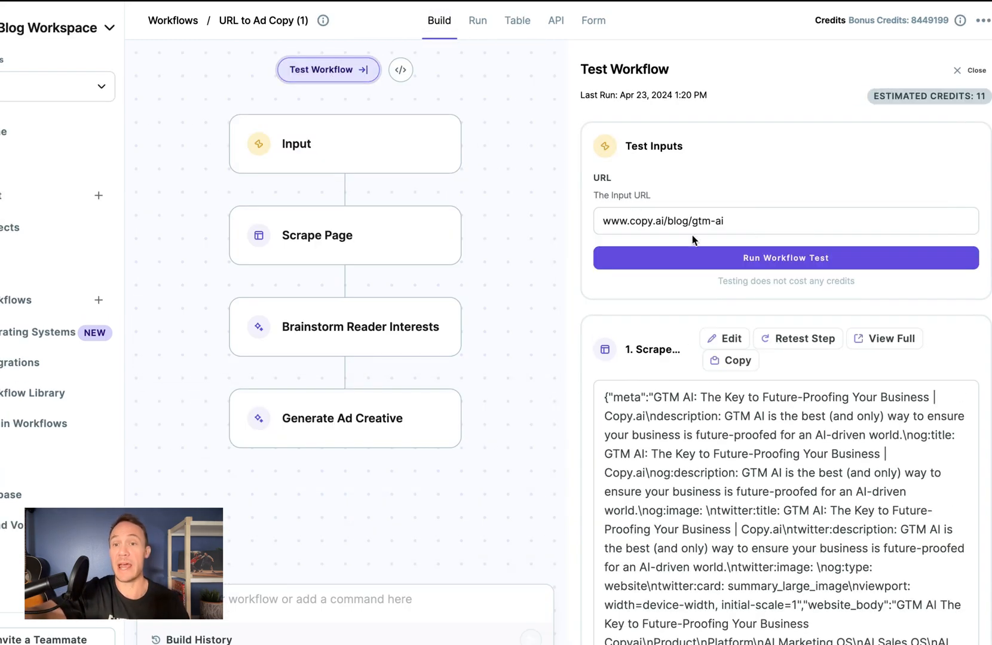